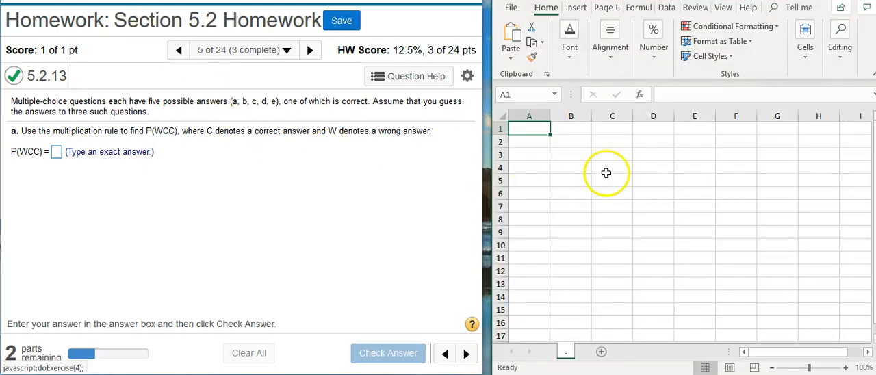
pyautogui.moveTo(545, 180)
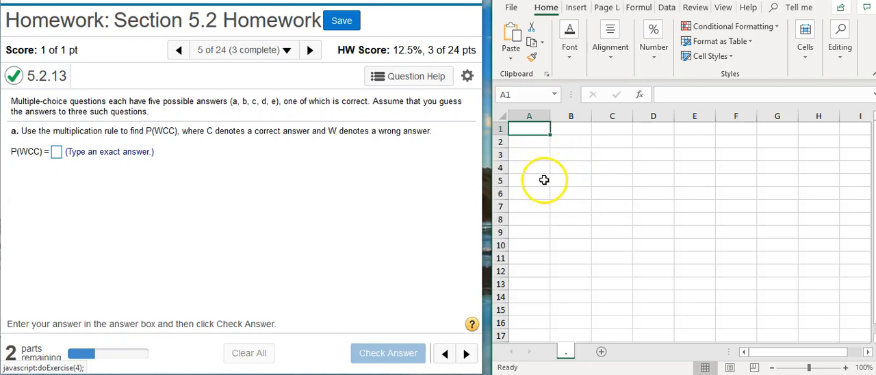
pyautogui.moveTo(375, 159)
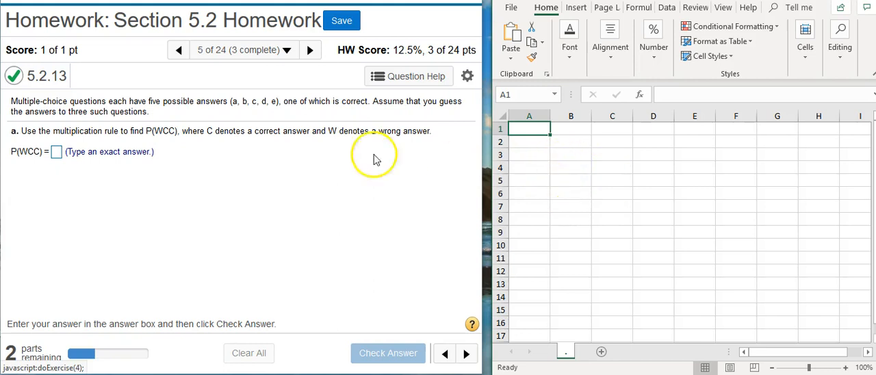
pyautogui.moveTo(158, 140)
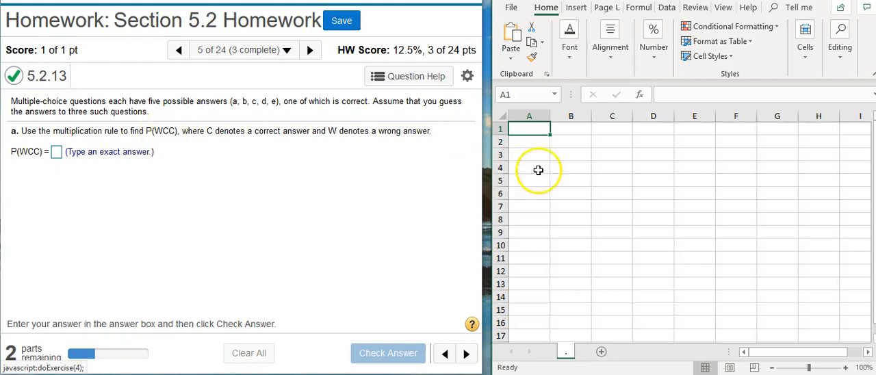
# Enter headers W, C, C and P(WCC) in A2:D2, then move under W
pyautogui.click(528, 142)
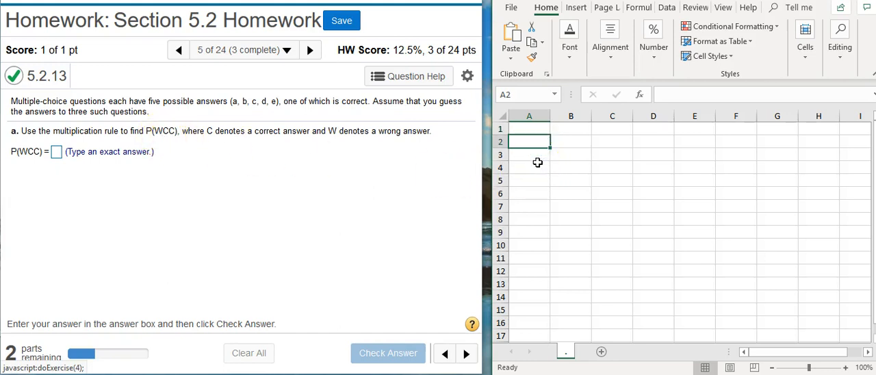
pyautogui.write('W')
pyautogui.click(612, 141)
pyautogui.write('C')
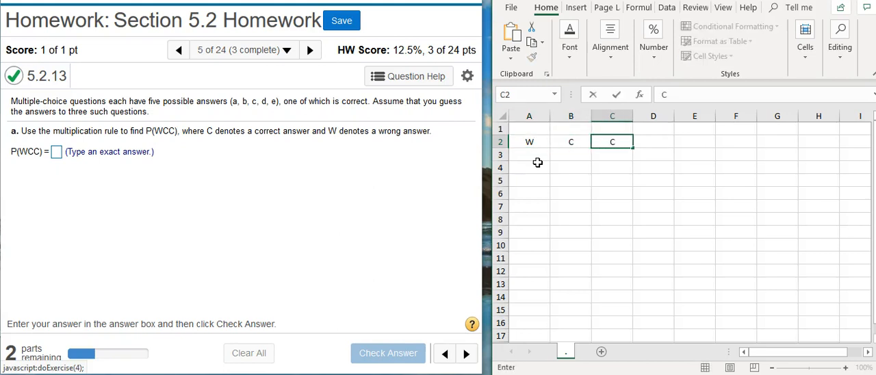
pyautogui.write('P(')
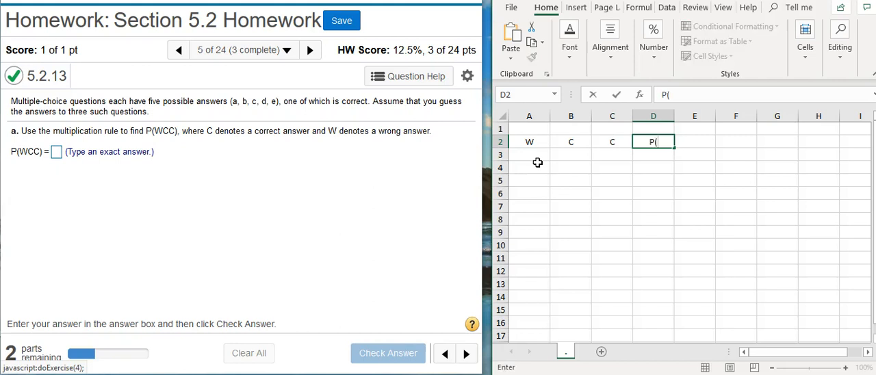
pyautogui.write('WCC')
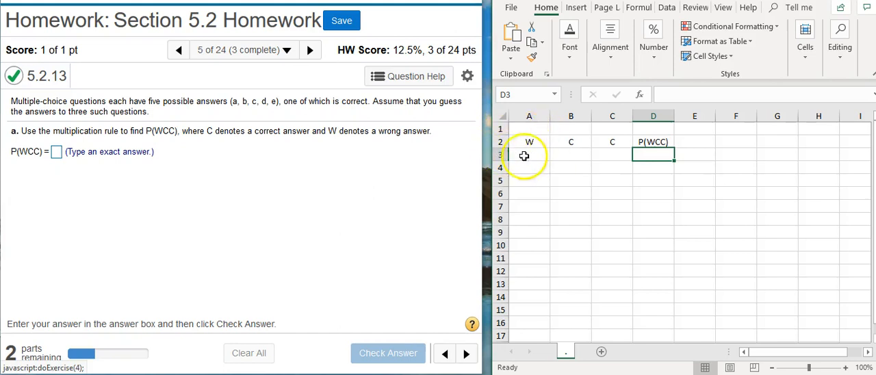
pyautogui.click(528, 143)
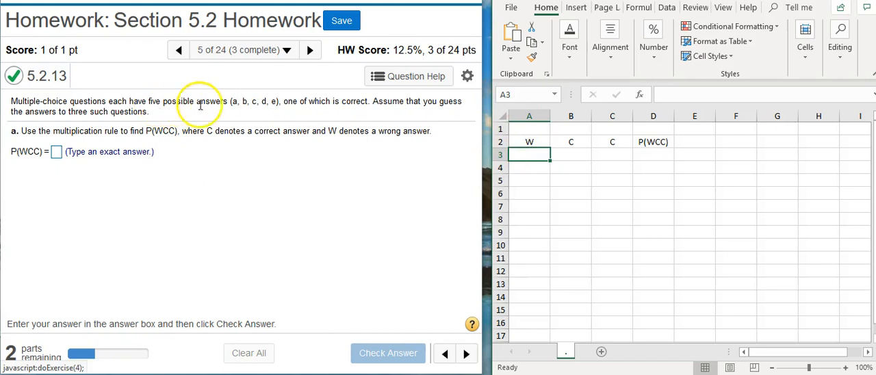
pyautogui.moveTo(290, 108)
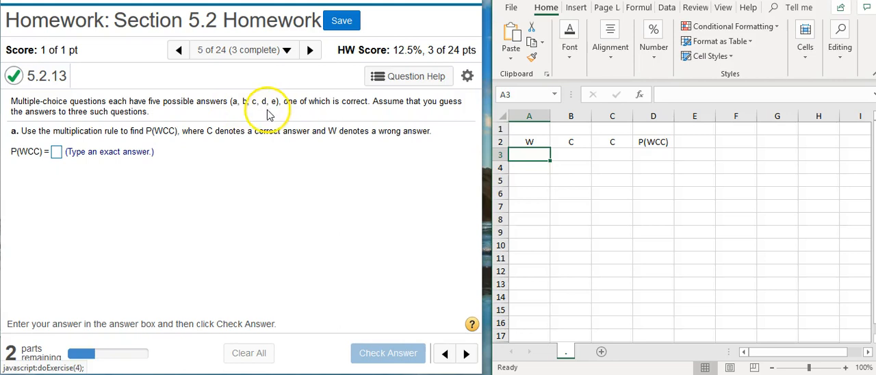
pyautogui.moveTo(266, 115)
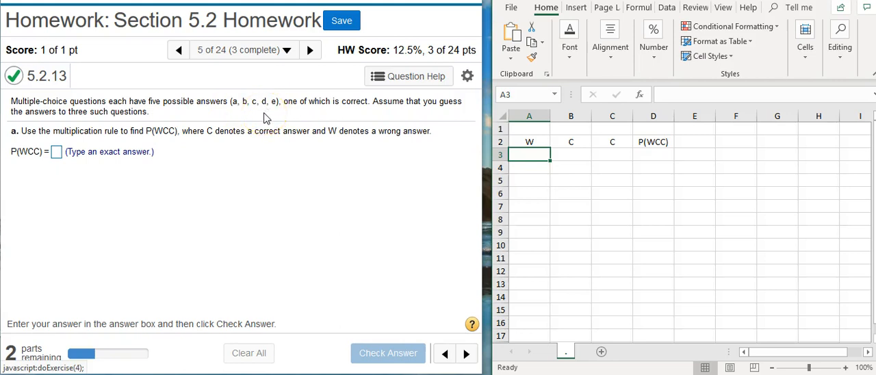
# Center columns A:D and enter the W probability in A3 as =4/5 (0.8)
pyautogui.write('0.8')
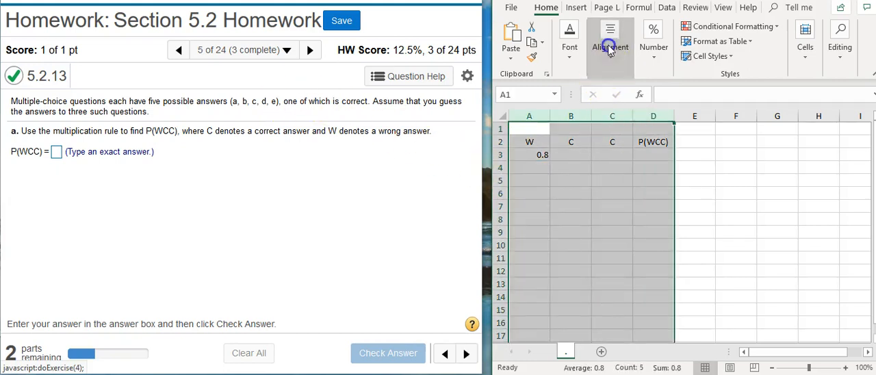
pyautogui.click(611, 41)
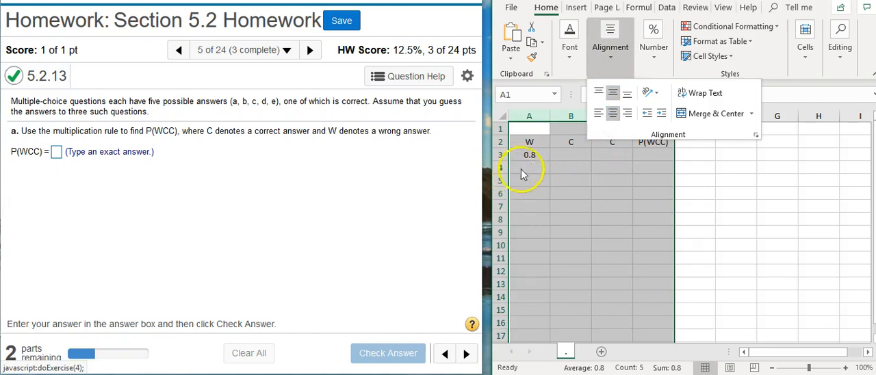
pyautogui.click(529, 155)
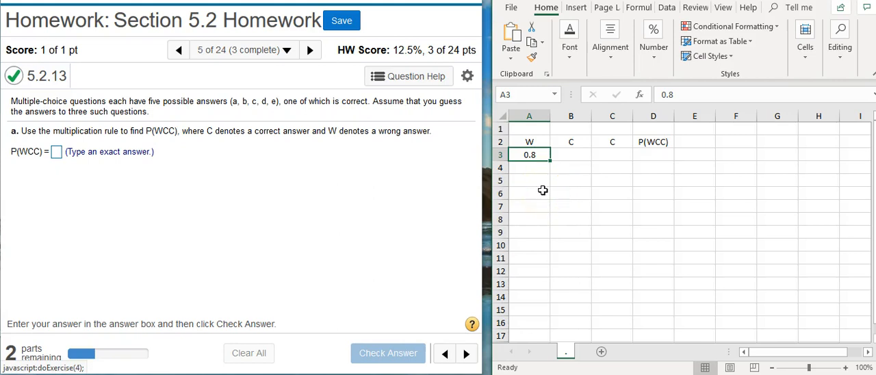
pyautogui.write('=')
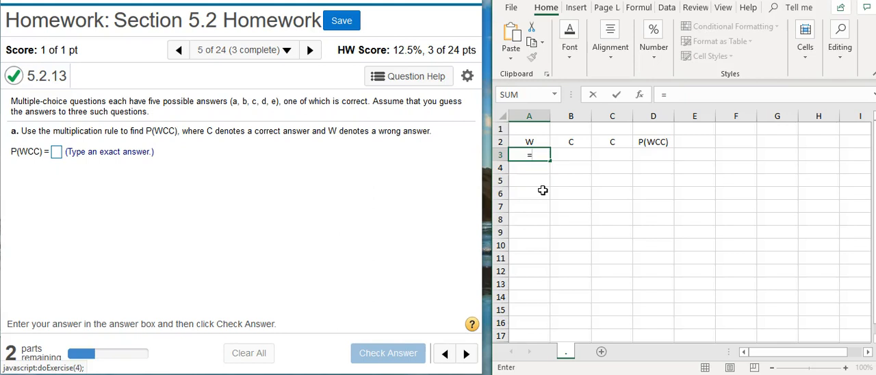
pyautogui.write('4/')
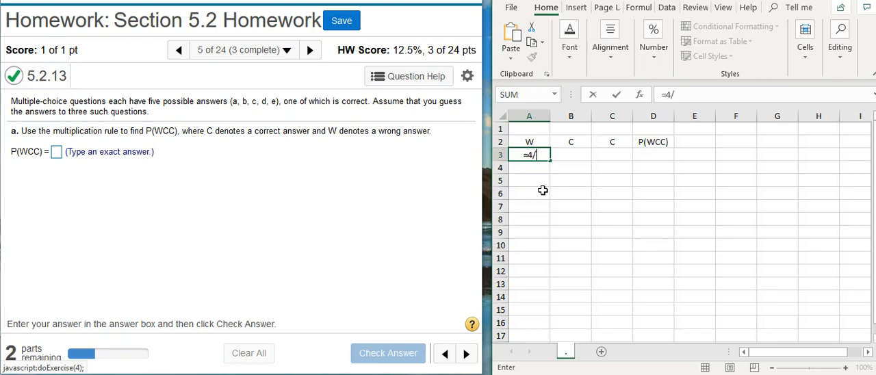
pyautogui.write('5')
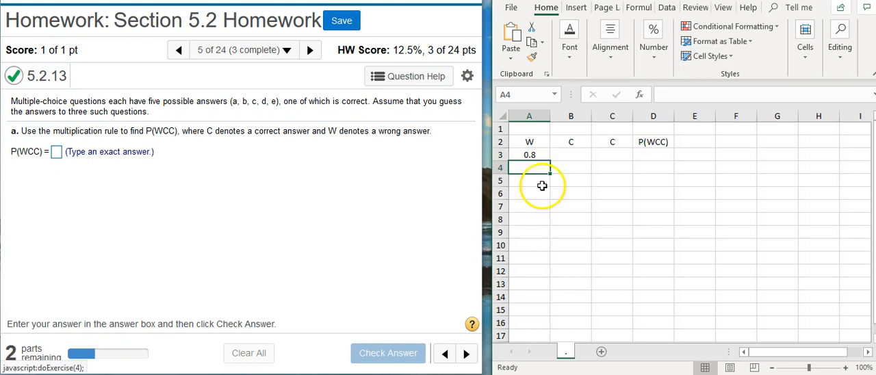
pyautogui.click(528, 153)
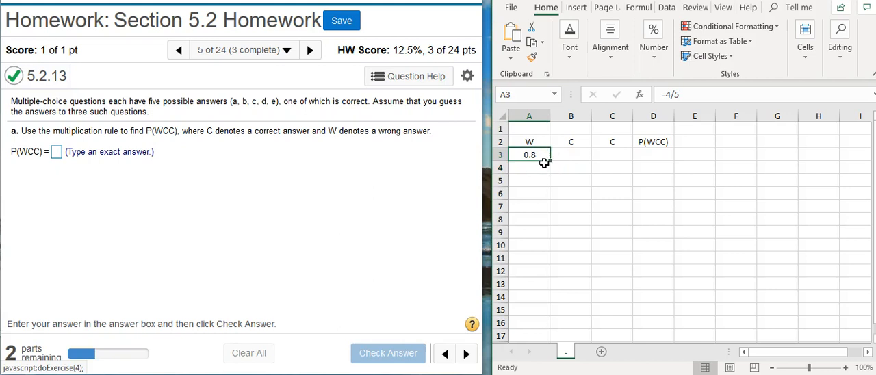
# Enter 0.2 in B3 and =1/5 in C3 under the two C headers
pyautogui.click(571, 153)
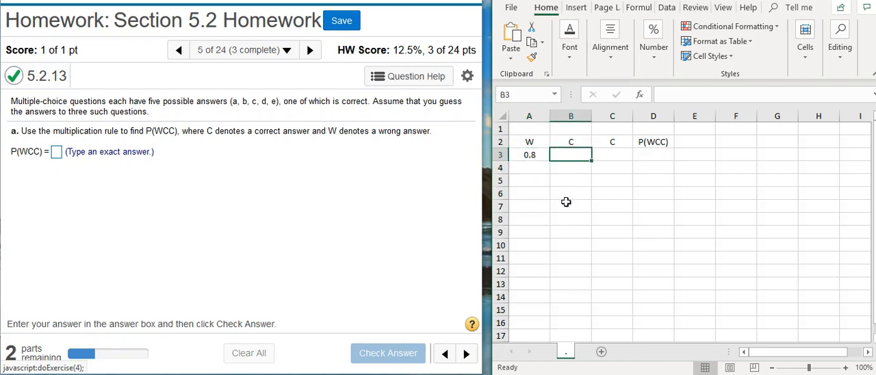
pyautogui.write('0.2')
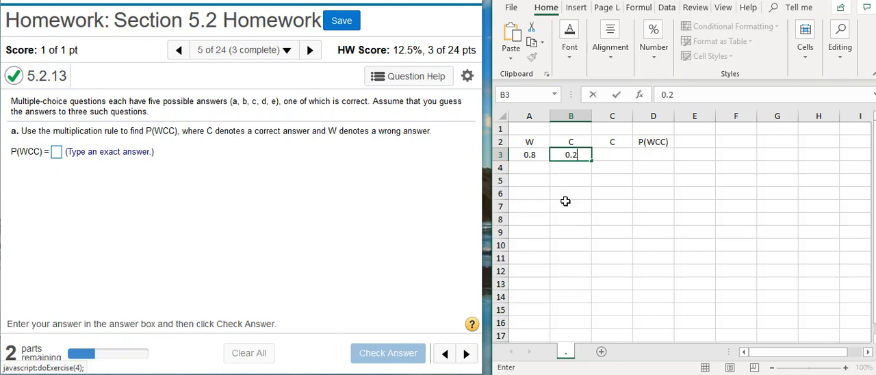
pyautogui.click(612, 153)
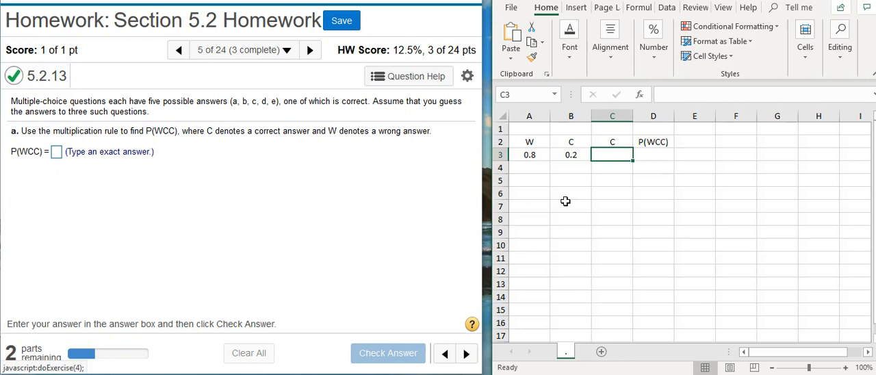
pyautogui.write('=1')
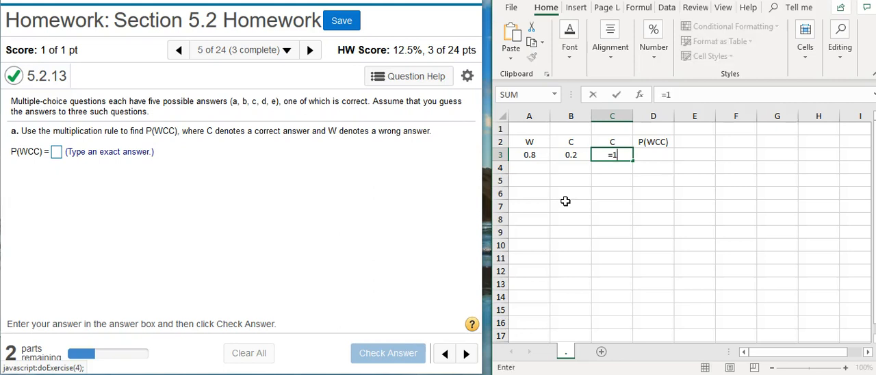
pyautogui.write('/5')
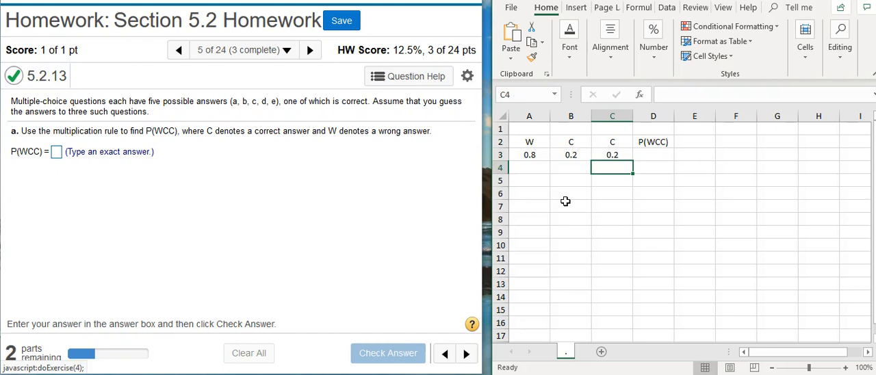
# Build D3 as =A3*B3*C3, giving P(WCC) = 0.032
pyautogui.click(653, 155)
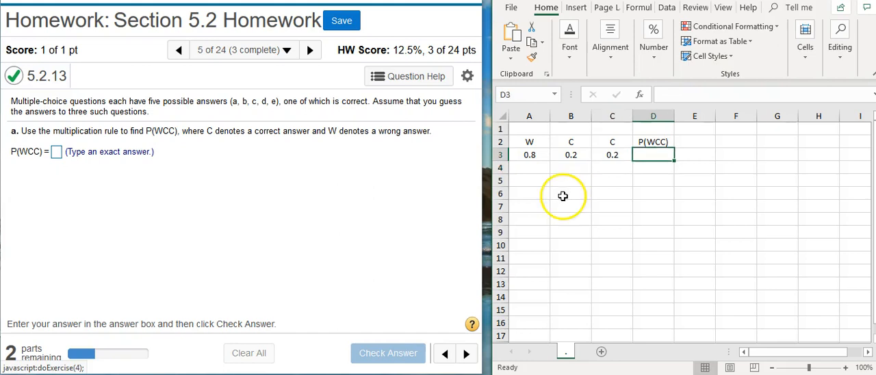
pyautogui.moveTo(567, 150)
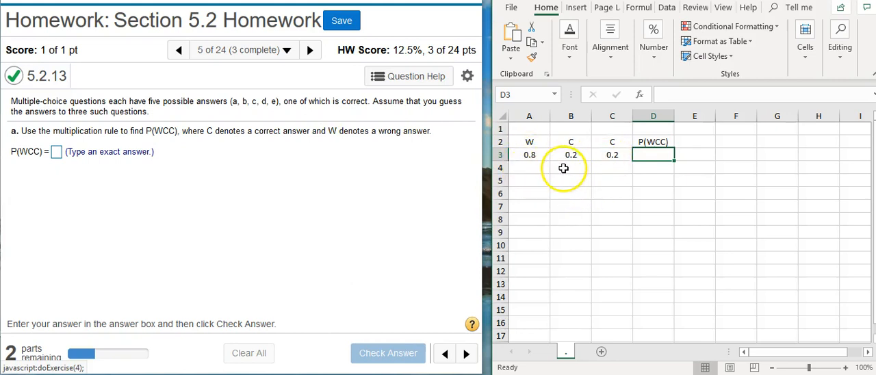
pyautogui.moveTo(575, 154)
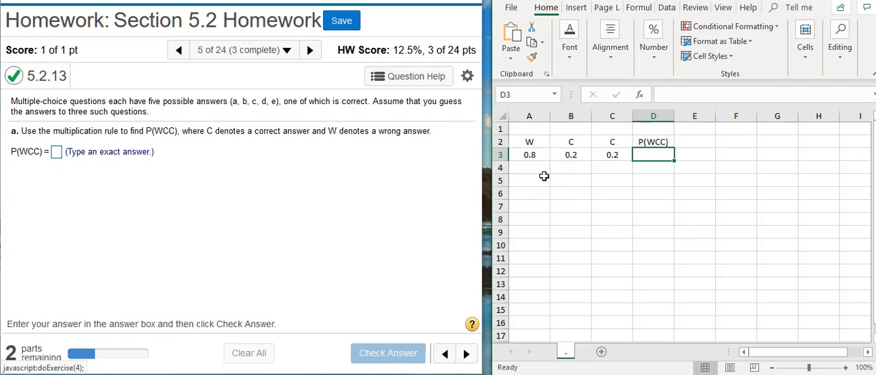
pyautogui.moveTo(619, 183)
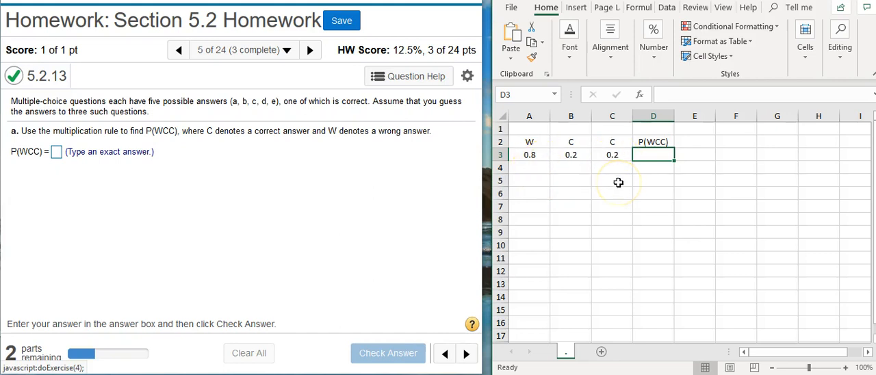
pyautogui.write('=')
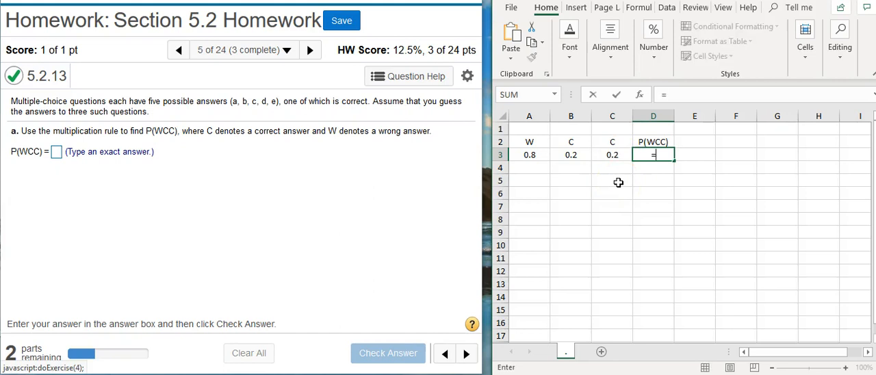
pyautogui.click(529, 155)
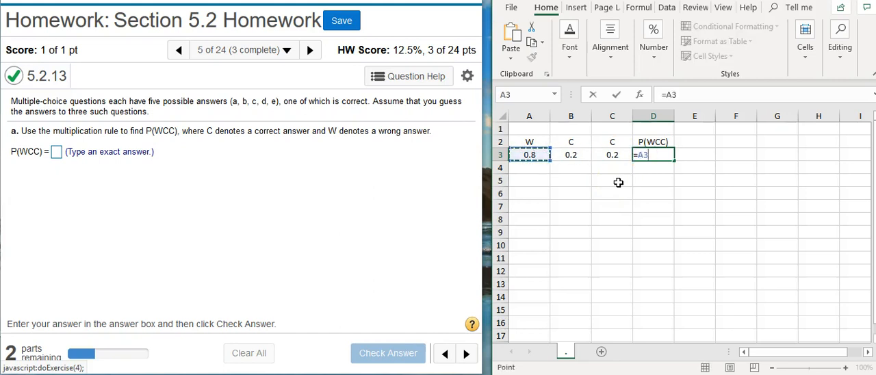
pyautogui.write('*')
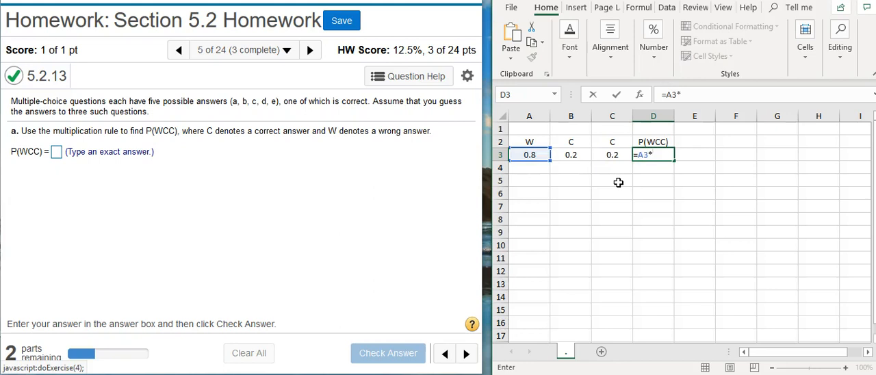
pyautogui.click(571, 155)
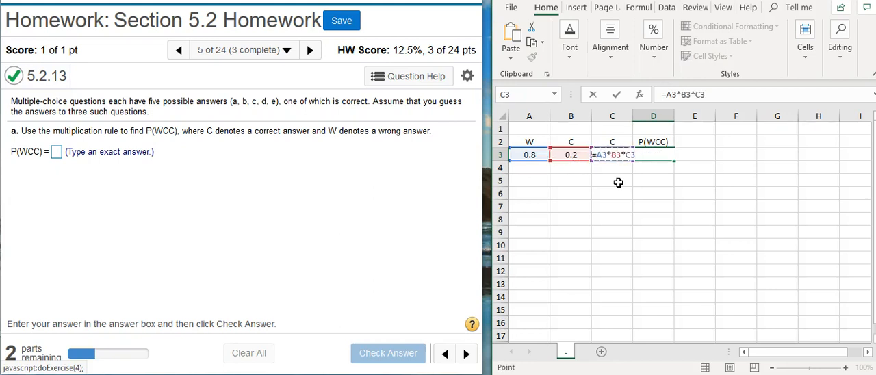
pyautogui.press('Enter')
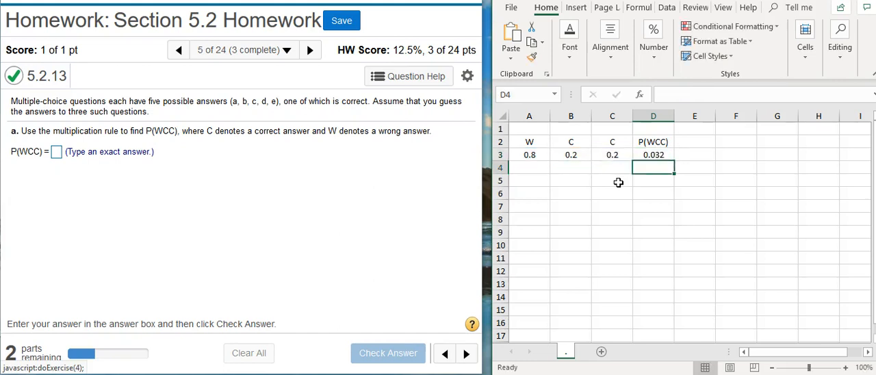
# Replace D3 with =PRODUCT(A3:C3), still returning 0.032
pyautogui.click(653, 153)
pyautogui.write('=')
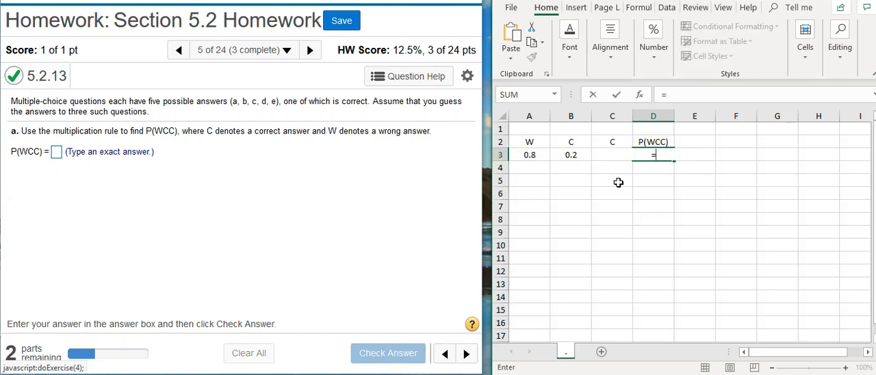
pyautogui.write('product(A3:C3')
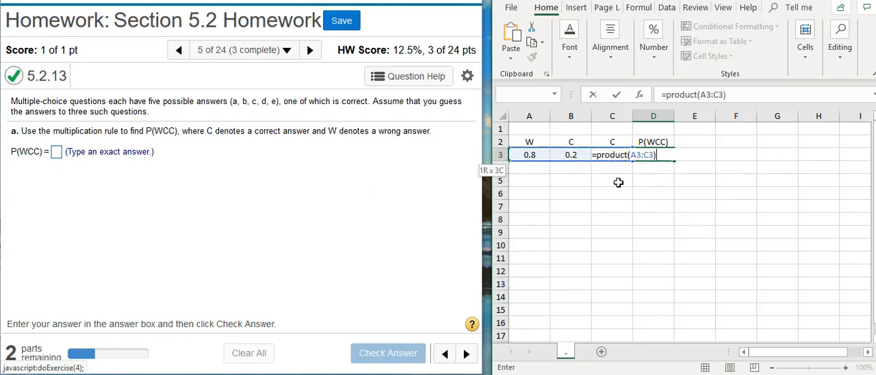
pyautogui.press('enter')
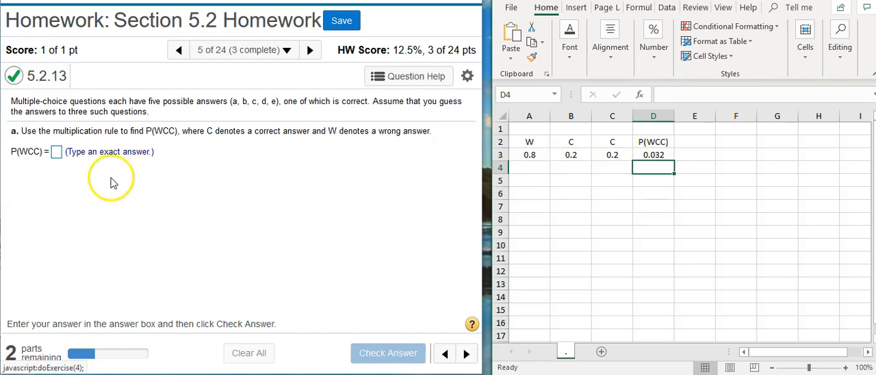
pyautogui.moveTo(134, 166)
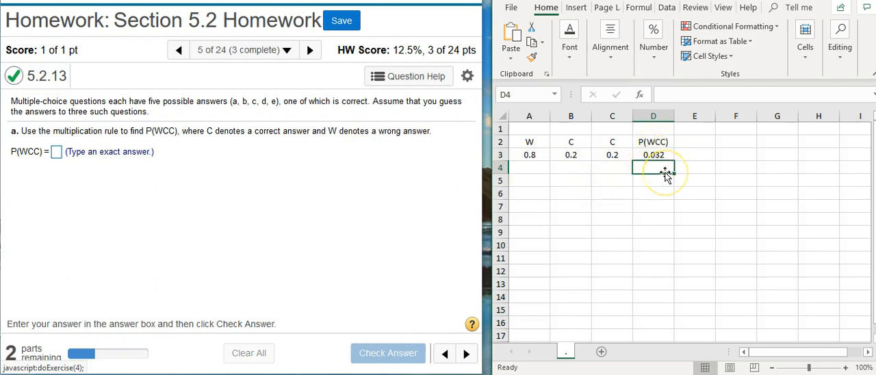
pyautogui.moveTo(646, 170)
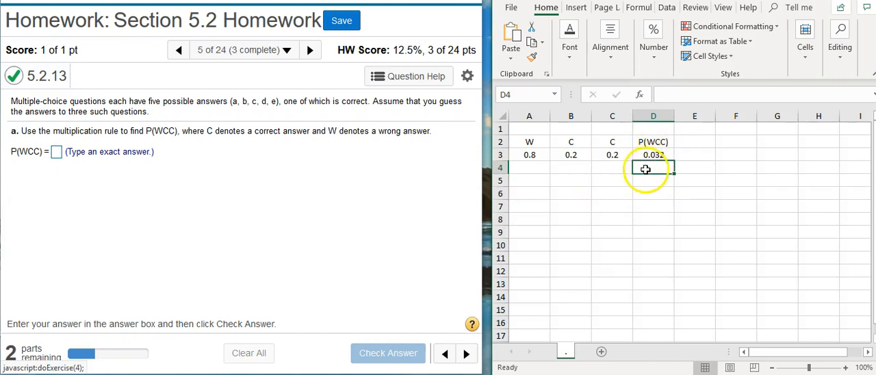
pyautogui.moveTo(555, 185)
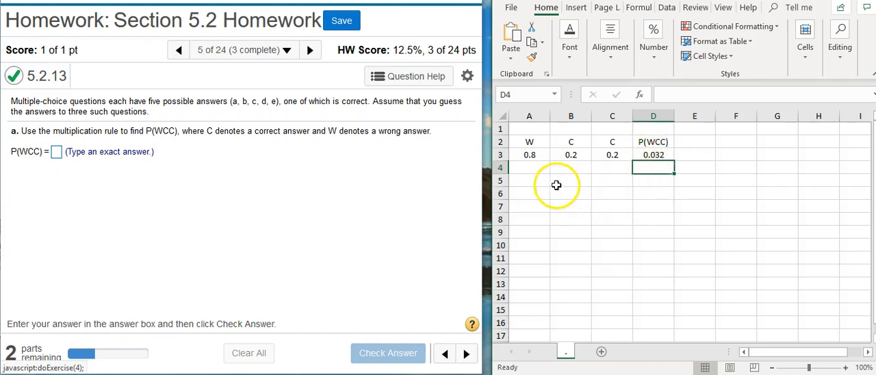
# Enter 5, 5, 5 in A4:C4 and fill the product formula down to D4, giving 125
pyautogui.click(528, 167)
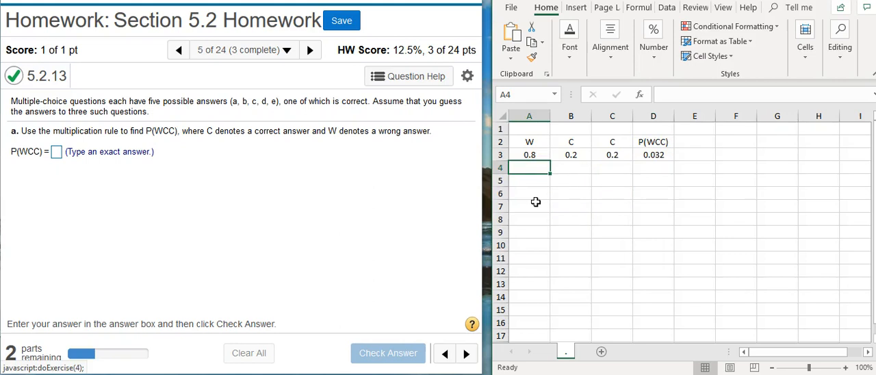
pyautogui.write('5')
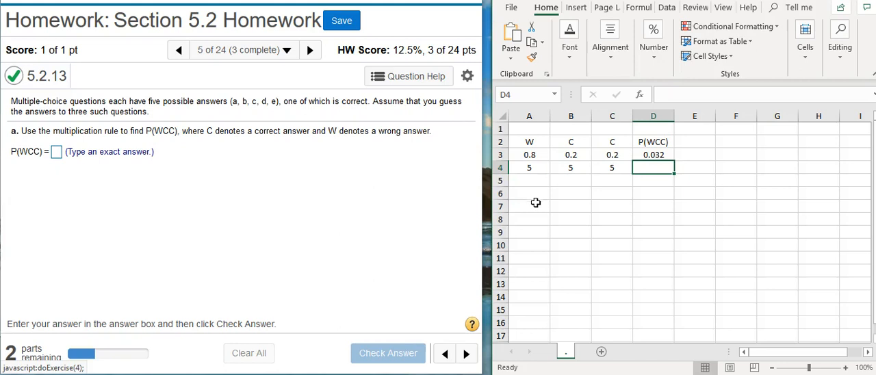
pyautogui.click(653, 155)
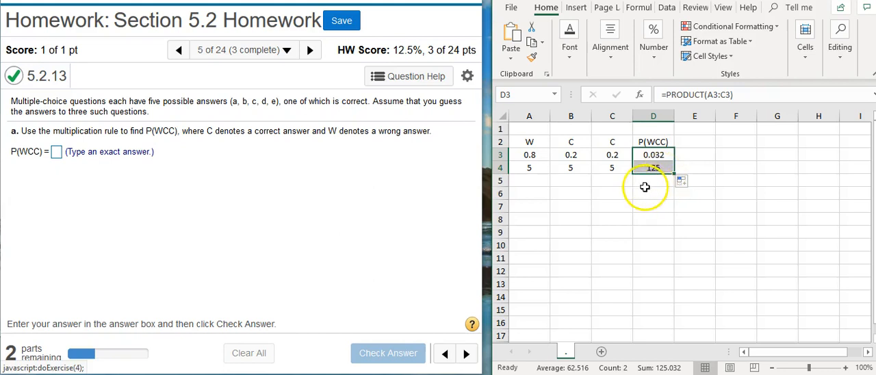
pyautogui.moveTo(529, 185)
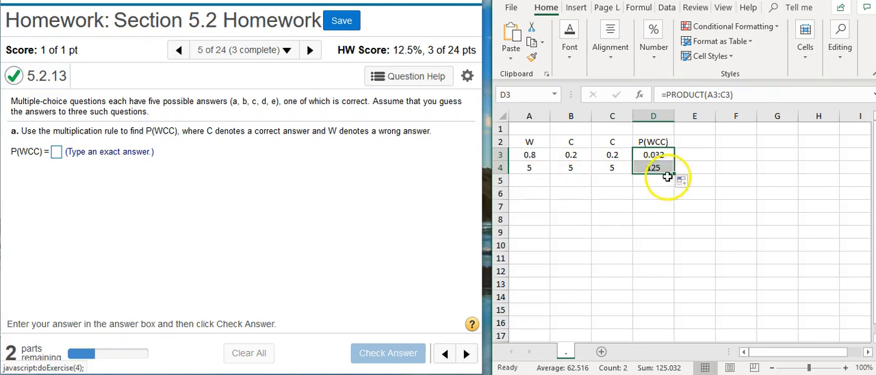
pyautogui.moveTo(660, 163)
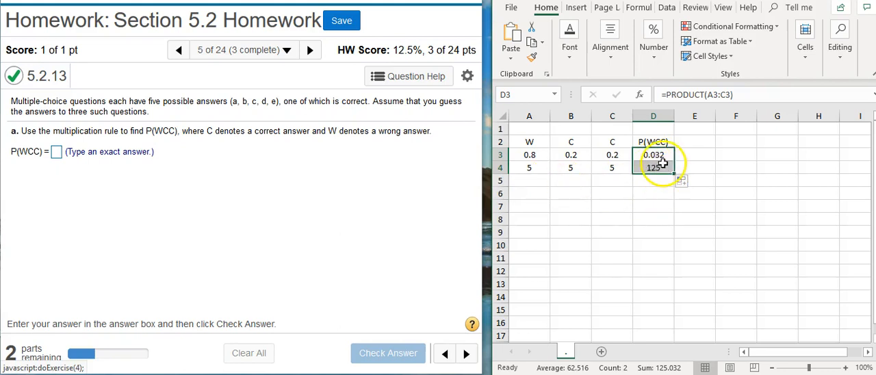
pyautogui.click(696, 167)
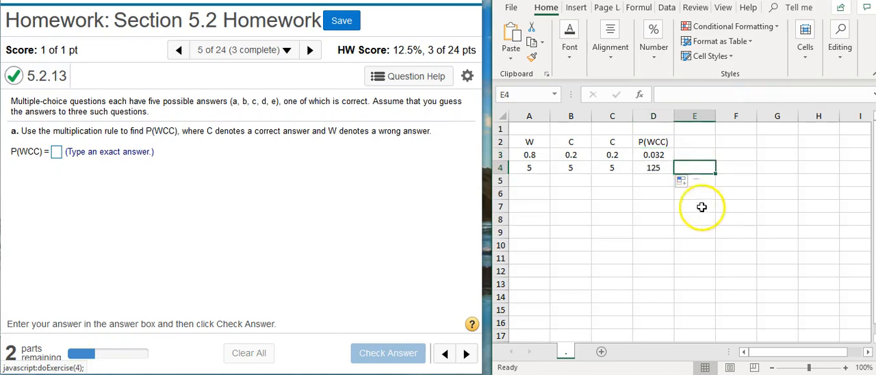
# Make E4 multiply 125 by 0.032, returning 4
pyautogui.write('=D4')
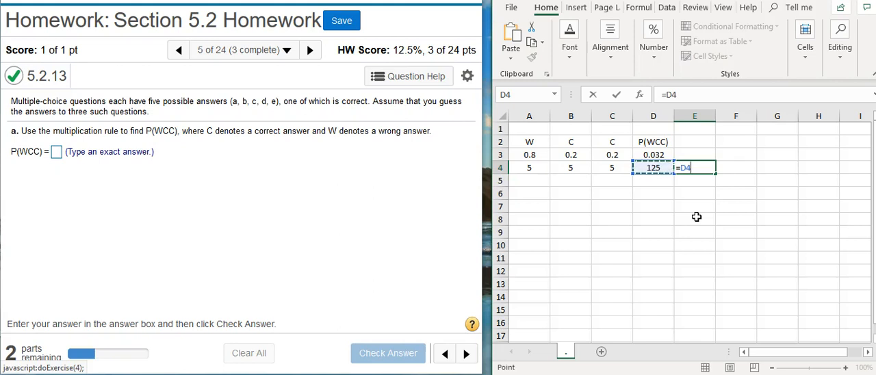
pyautogui.write('*D4')
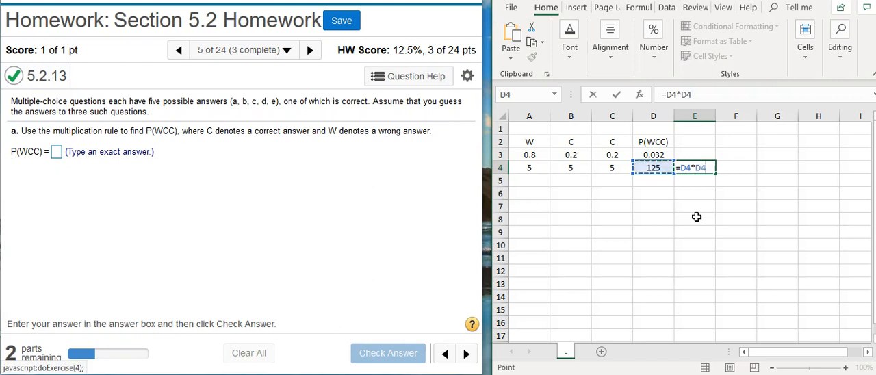
pyautogui.click(652, 154)
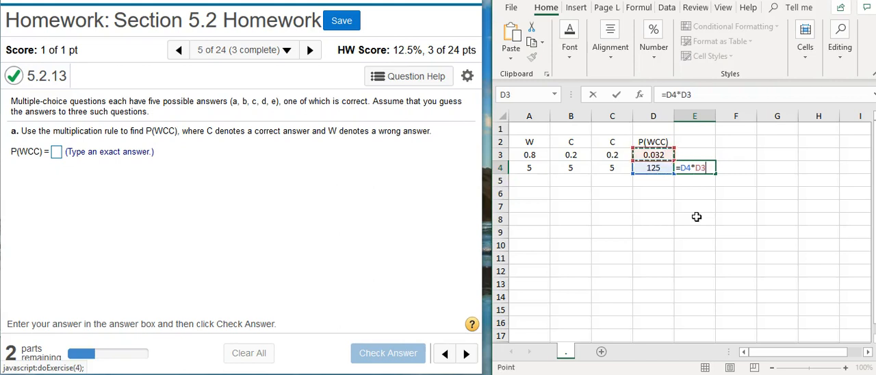
pyautogui.press('Enter')
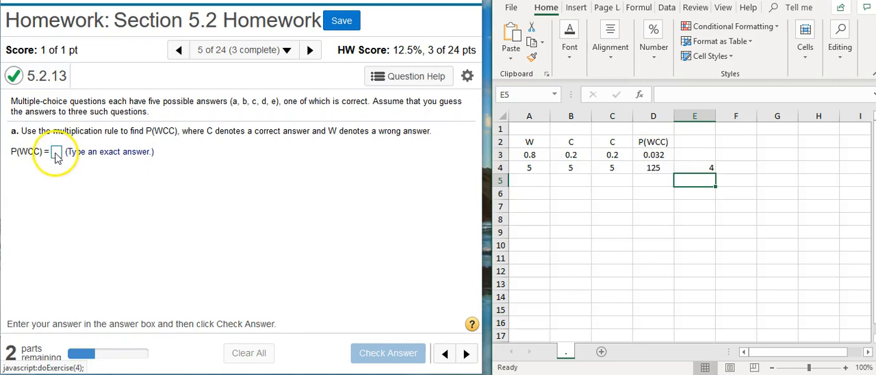
# Submit 4/125 for part a P(WCC) in MyMathLab and continue to part b
pyautogui.write('4/125')
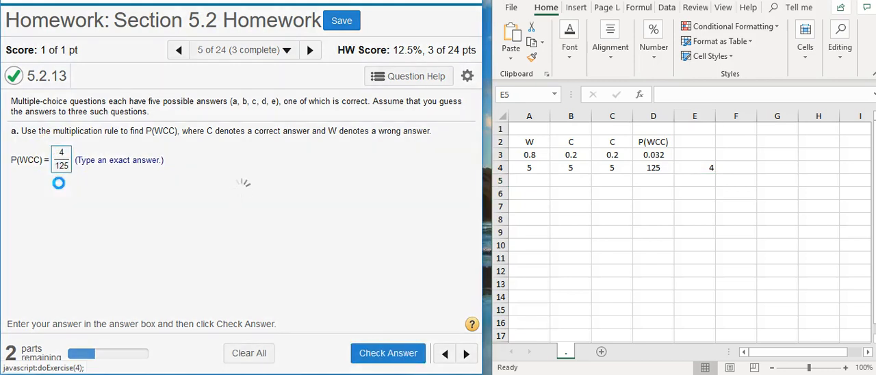
pyautogui.click(389, 353)
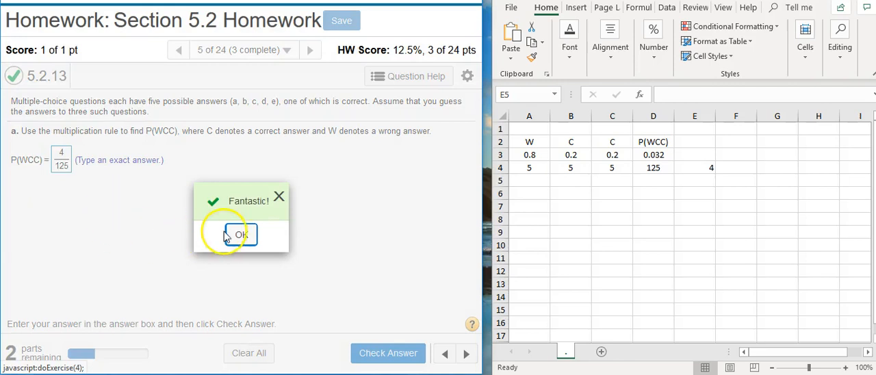
pyautogui.click(241, 235)
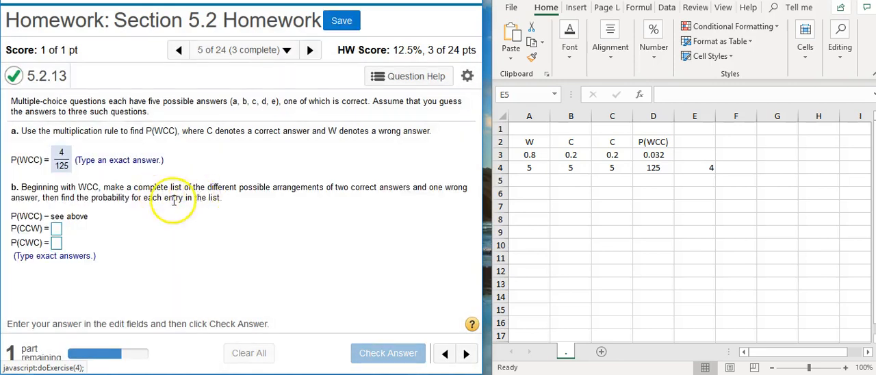
pyautogui.moveTo(113, 220)
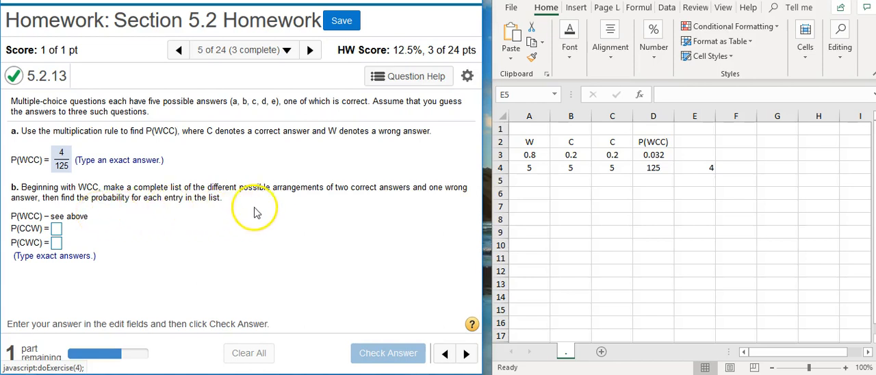
pyautogui.moveTo(399, 204)
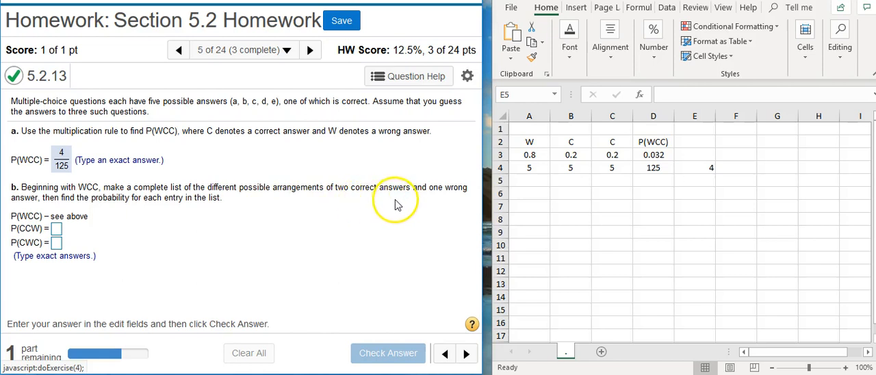
pyautogui.moveTo(107, 218)
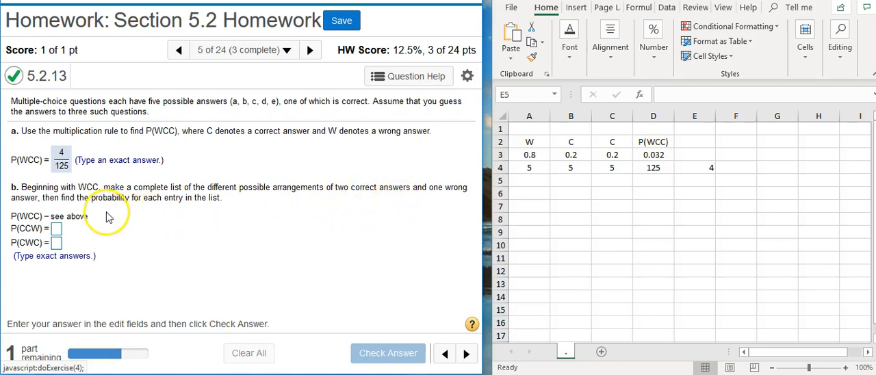
pyautogui.moveTo(202, 208)
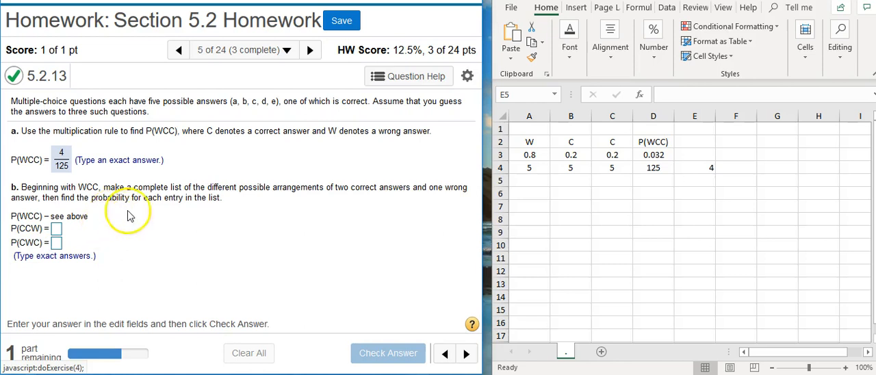
pyautogui.moveTo(506, 217)
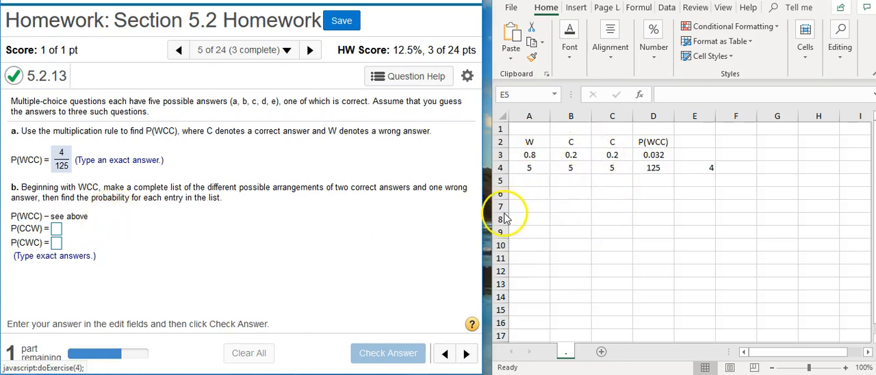
pyautogui.moveTo(472, 218)
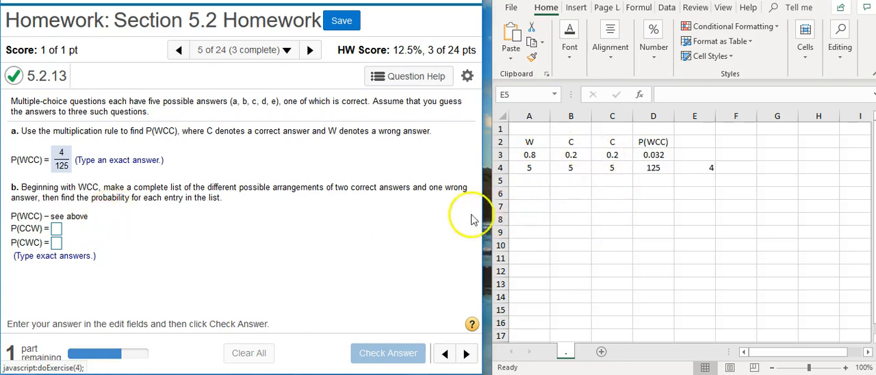
pyautogui.moveTo(134, 249)
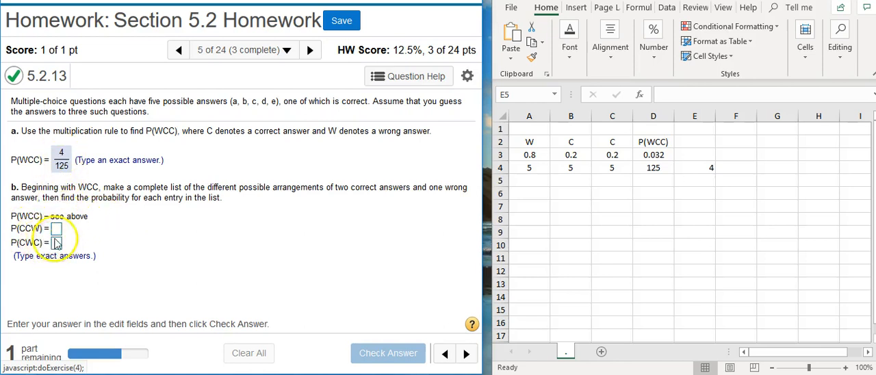
# Answer P(CCW) and P(CWC) as 4/125, check, and dismiss the Good job! message
pyautogui.click(56, 228)
pyautogui.write('4/')
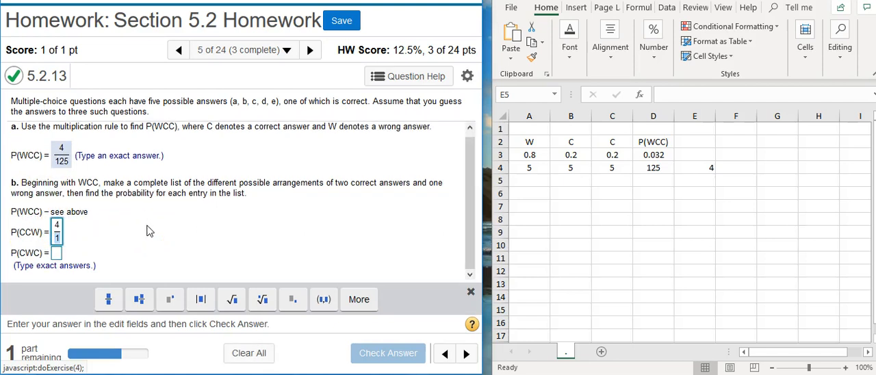
pyautogui.write('125')
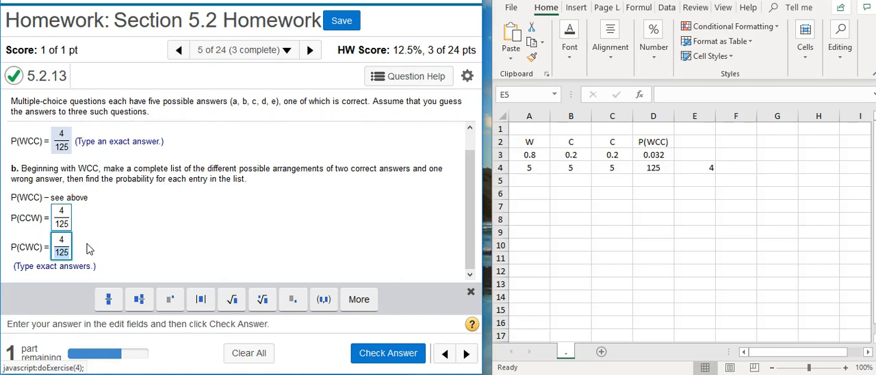
pyautogui.click(388, 353)
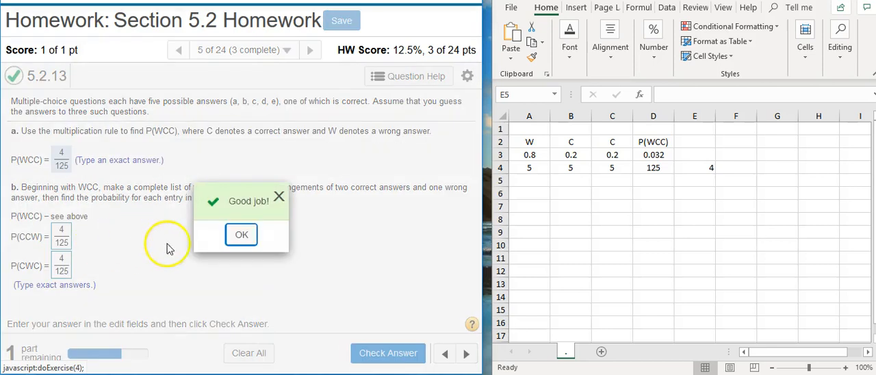
pyautogui.click(241, 234)
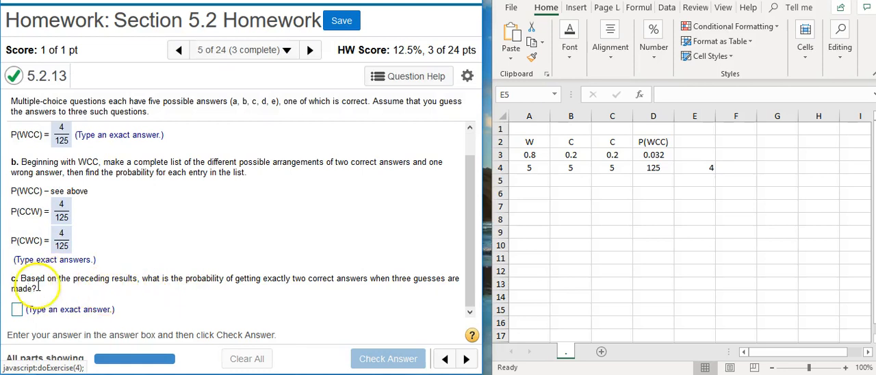
pyautogui.moveTo(163, 282)
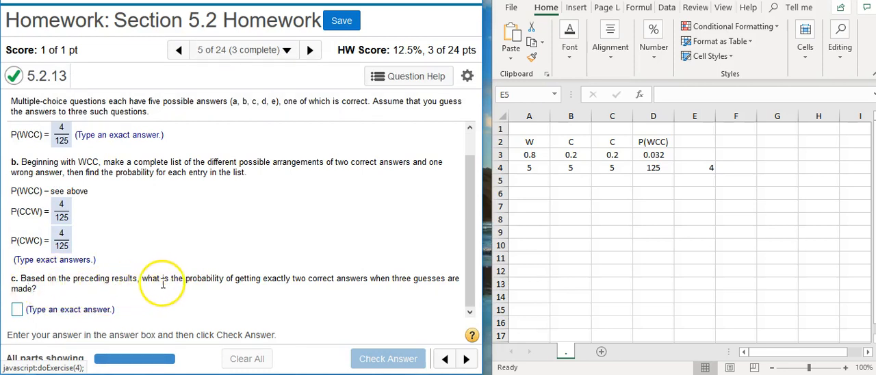
pyautogui.moveTo(314, 287)
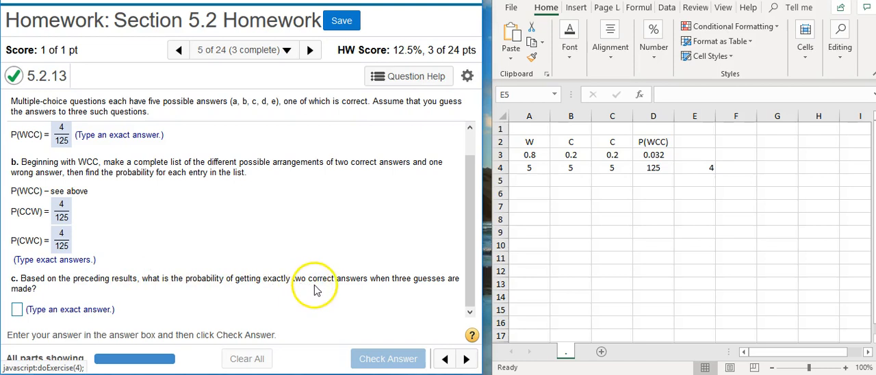
pyautogui.moveTo(403, 284)
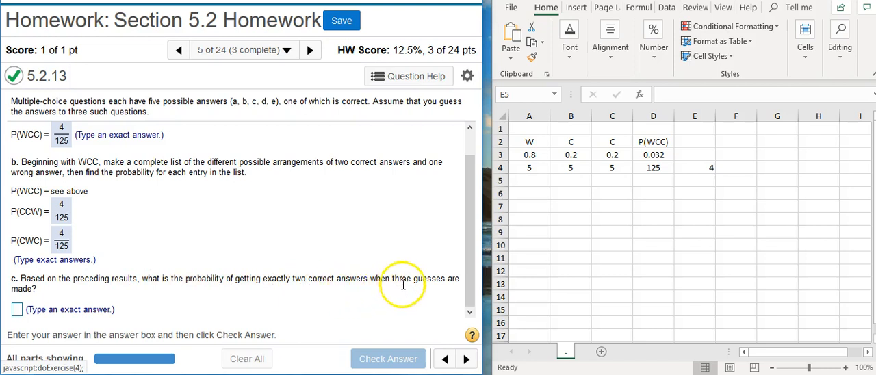
pyautogui.moveTo(57, 291)
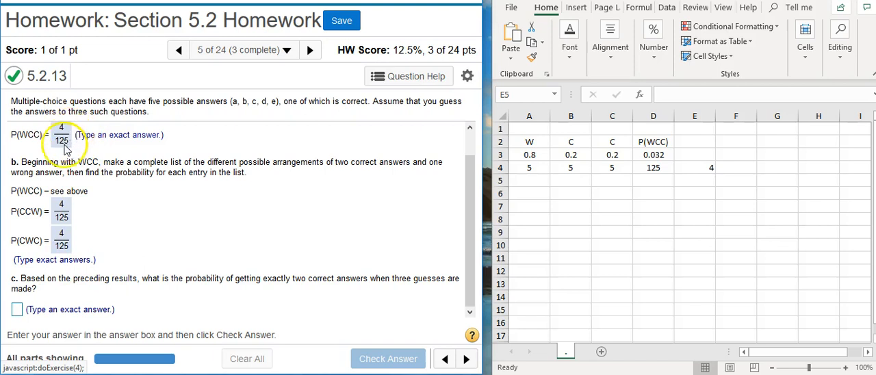
pyautogui.moveTo(74, 200)
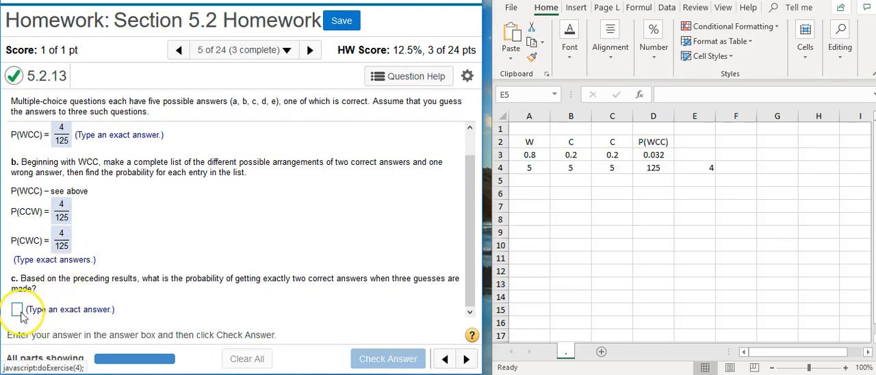
# Answer part c as 12/125 for exactly two correct and check it
pyautogui.click(17, 310)
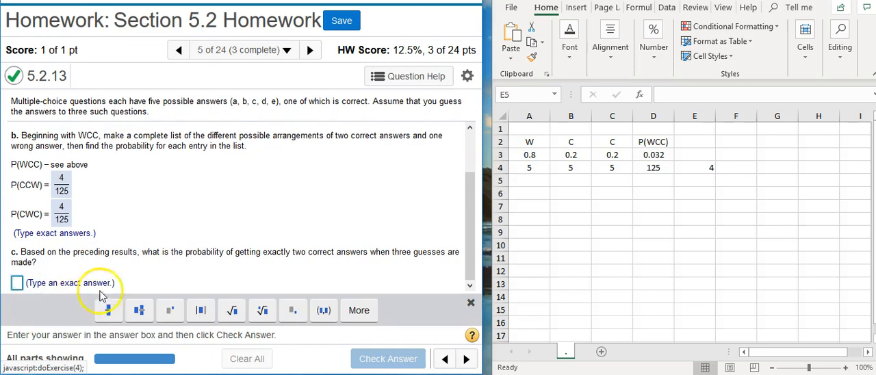
pyautogui.moveTo(162, 288)
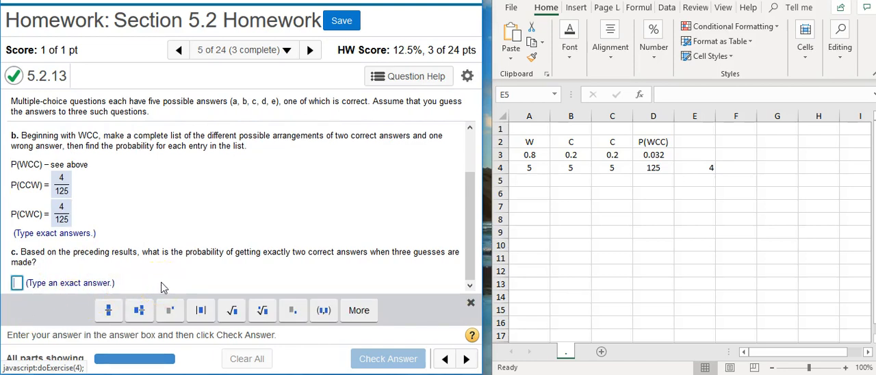
pyautogui.write('12')
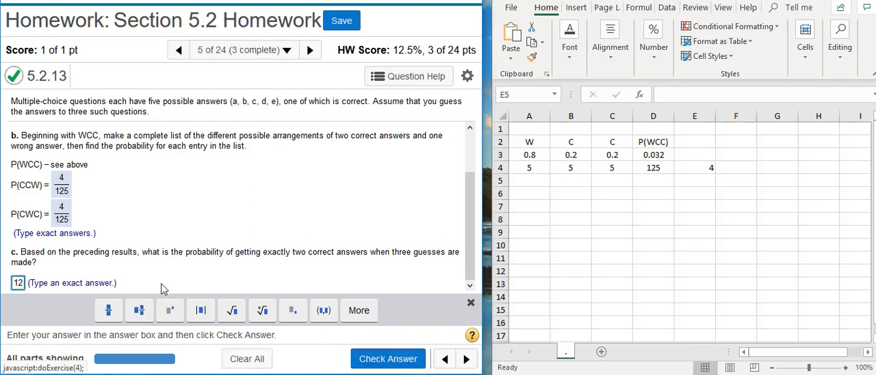
pyautogui.write('125')
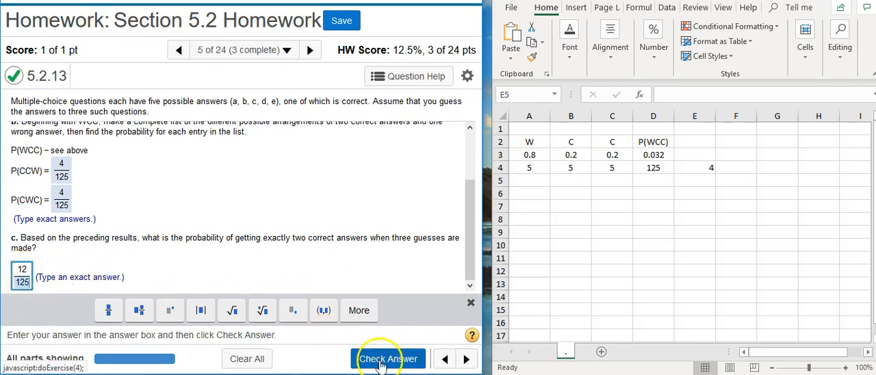
pyautogui.click(389, 359)
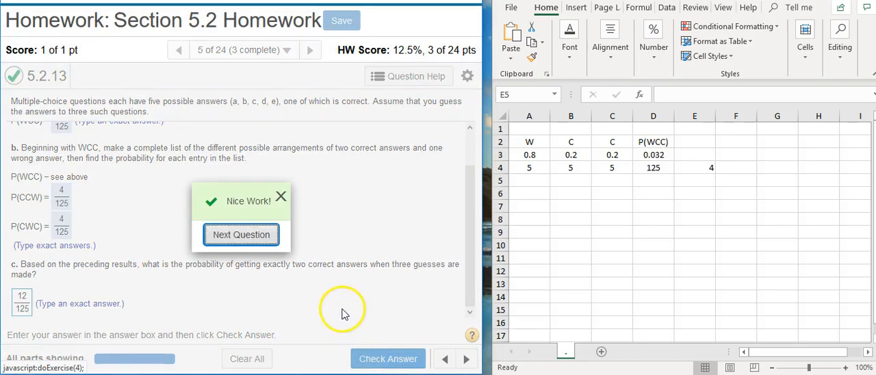
pyautogui.moveTo(345, 314)
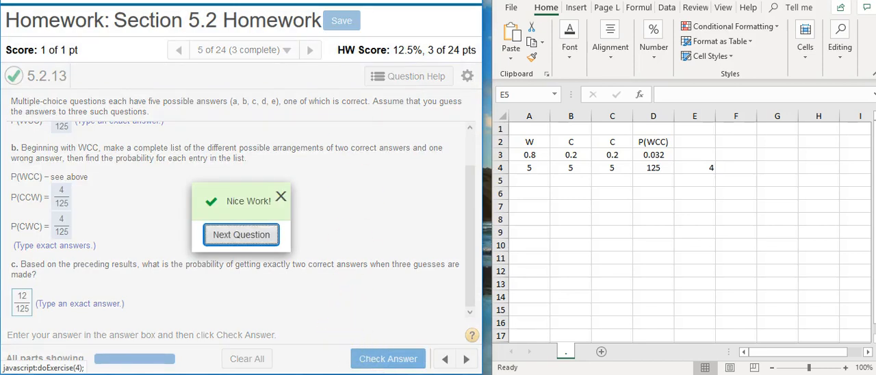